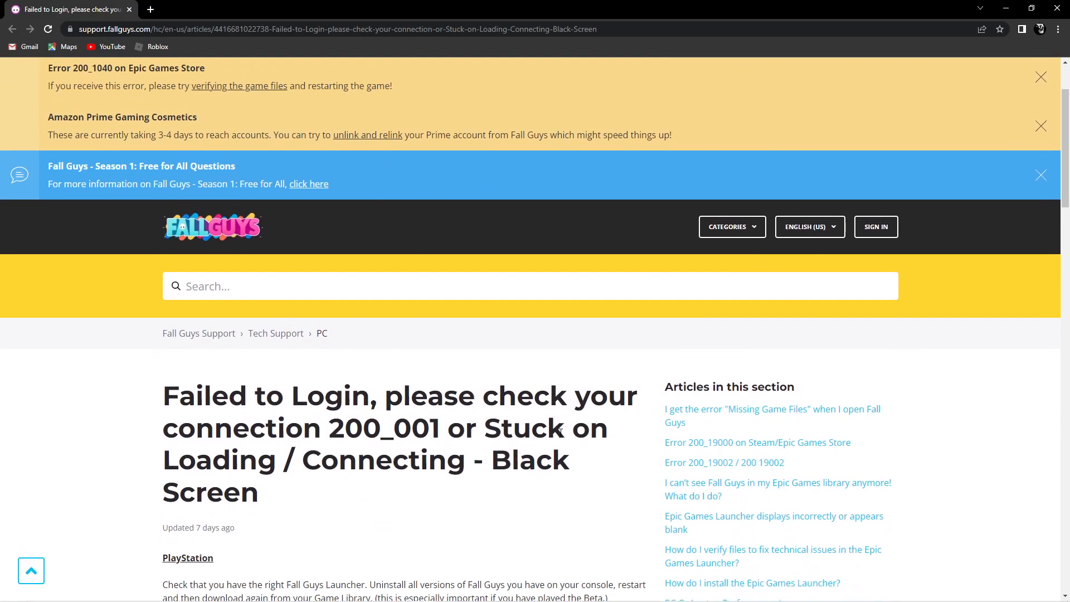
- Scroll the Fall Guys support article to the Control Panel uninstall and Reinstall C++ sections
{"action": "scroll", "scroll_direction": "down", "scroll_amount": 3}
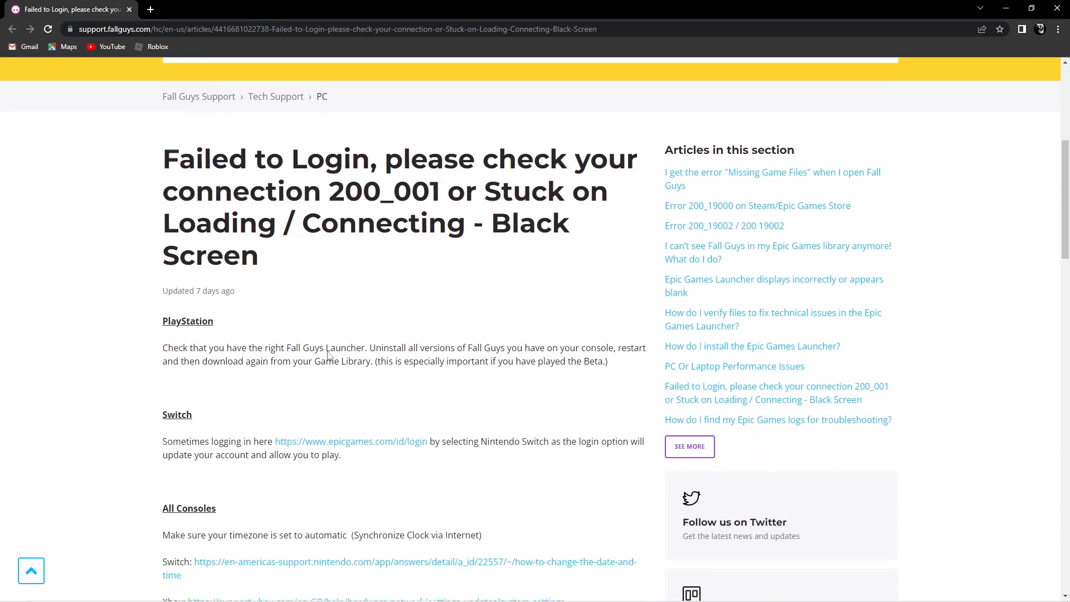
{"action": "scroll", "scroll_direction": "down", "scroll_amount": 3}
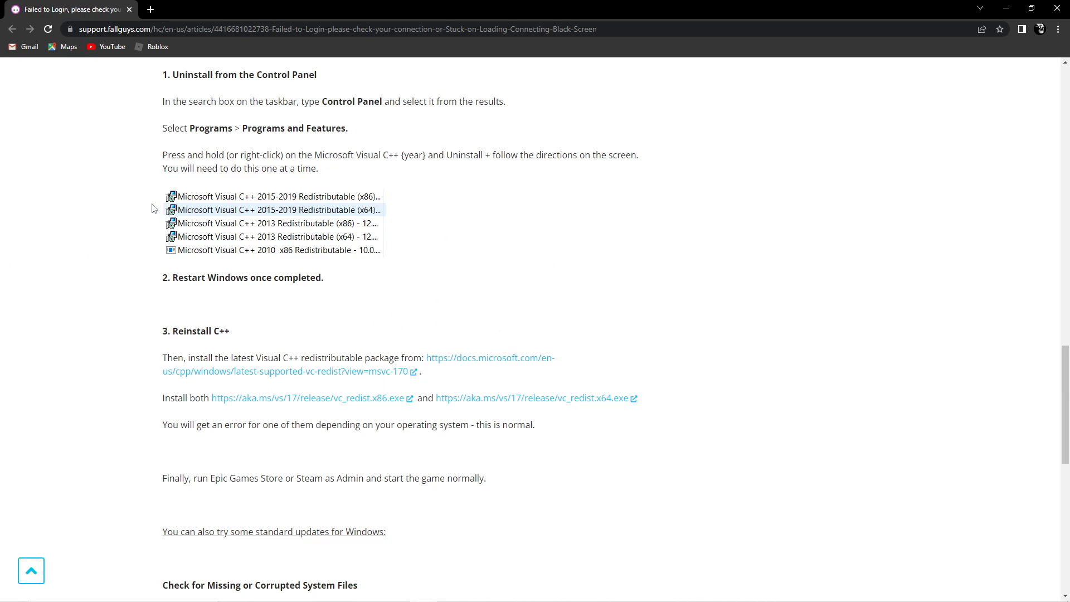
{"action": "mouse_move", "coordinate": [335, 343]}
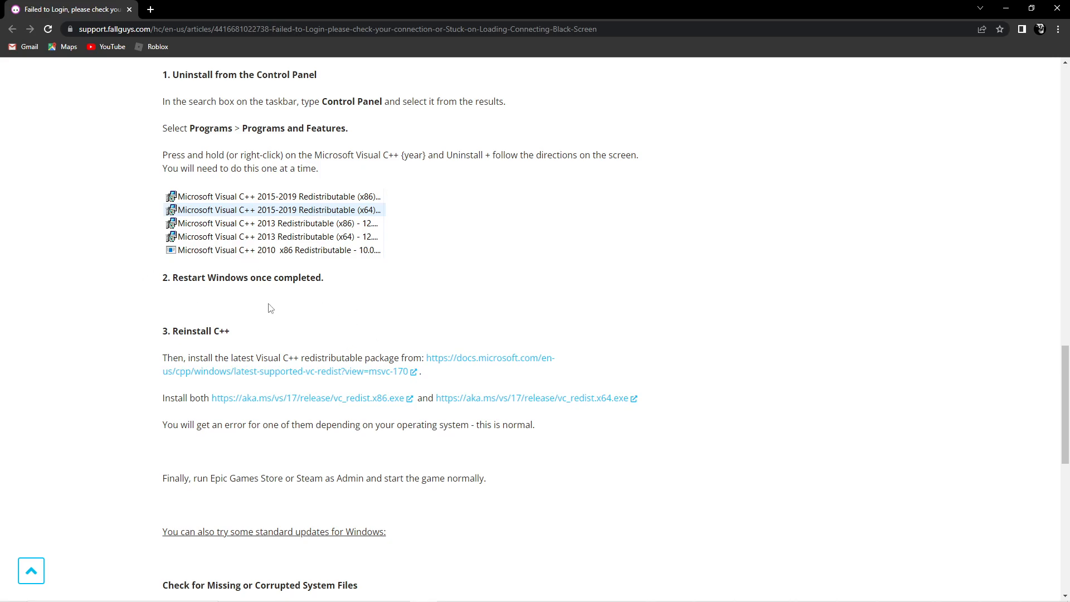
{"action": "mouse_move", "coordinate": [349, 256]}
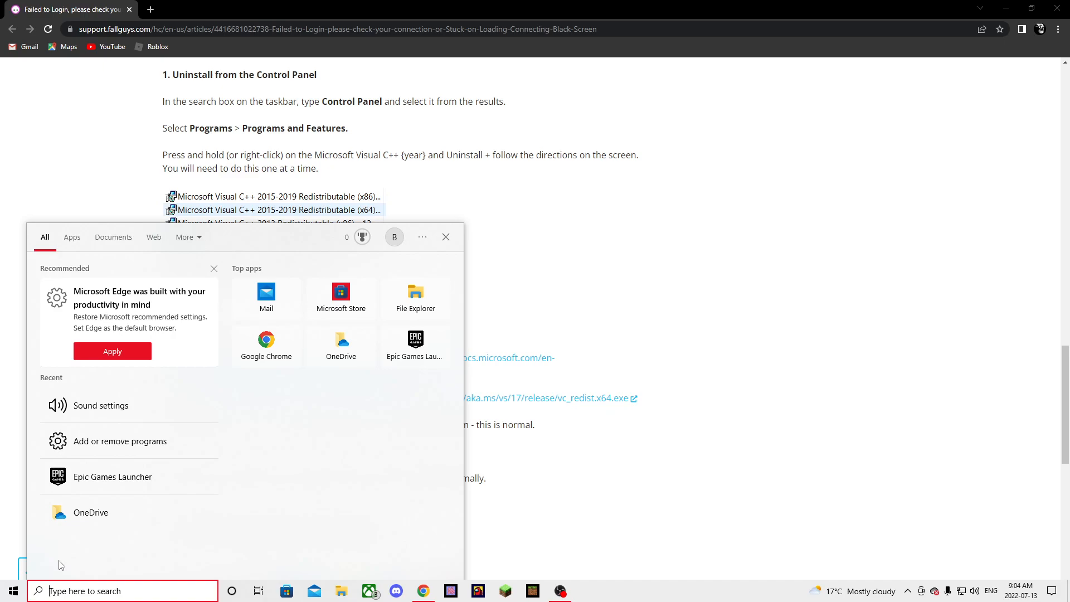
- Search 'Pro' in Windows Search and open Add or remove programs (Apps & features)
{"action": "type", "text": "Pro"}
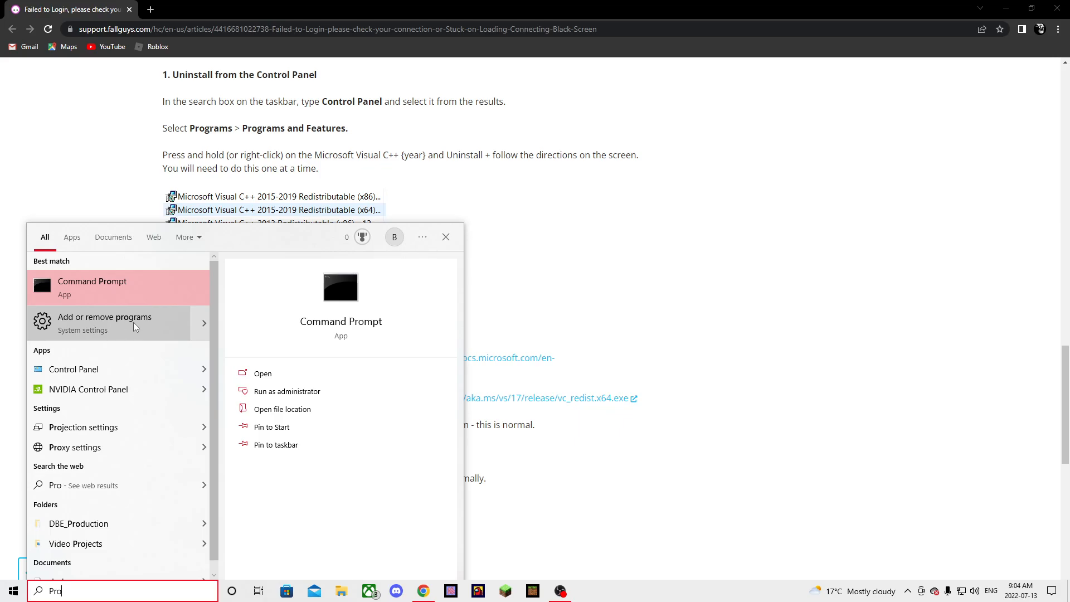
{"action": "left_click", "coordinate": [105, 324]}
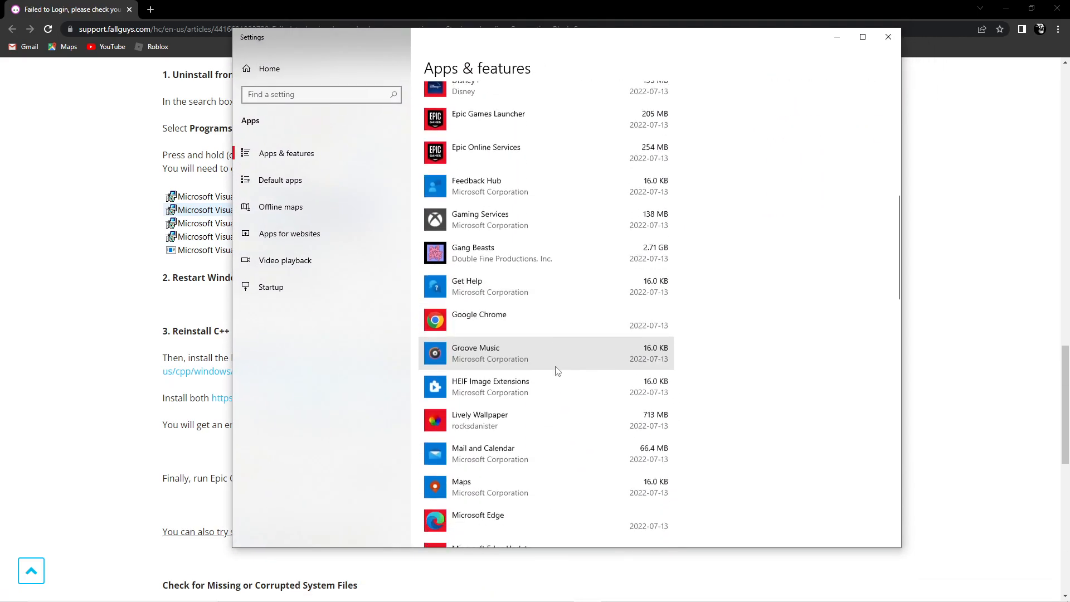
- Locate Microsoft Visual C++ 2015-2022 Redistributable (x64) in Apps & features, then close Settings
{"action": "scroll", "scroll_direction": "down", "scroll_amount": 3}
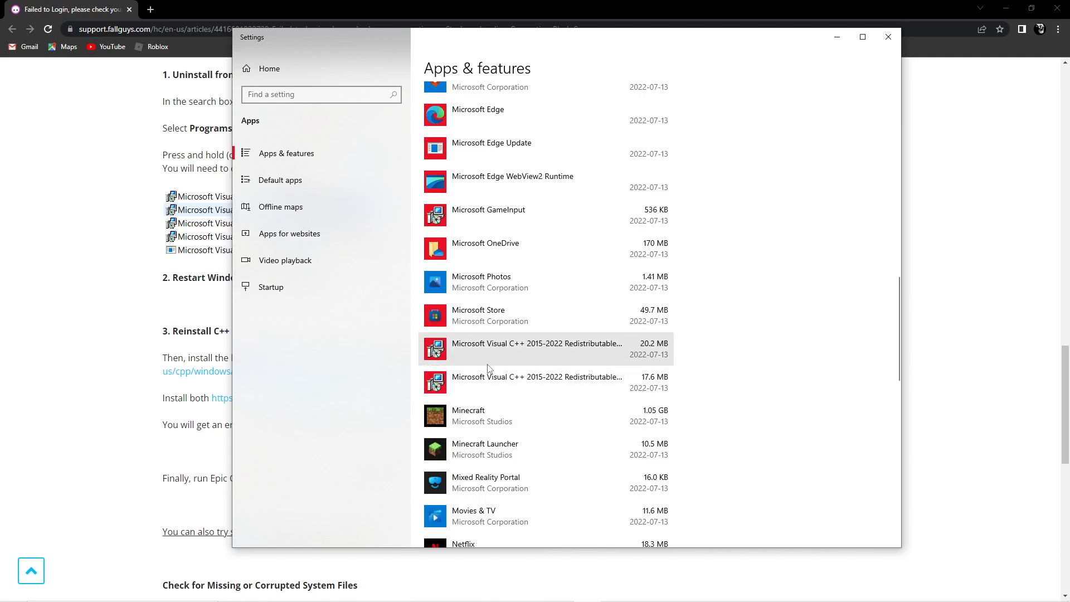
{"action": "mouse_move", "coordinate": [516, 383]}
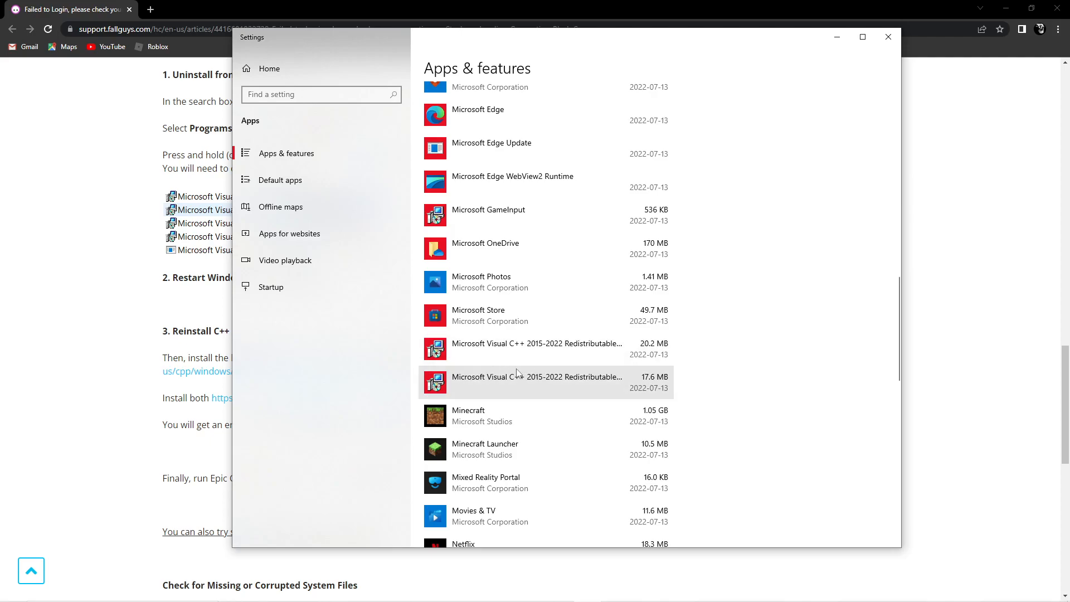
{"action": "left_click", "coordinate": [533, 348]}
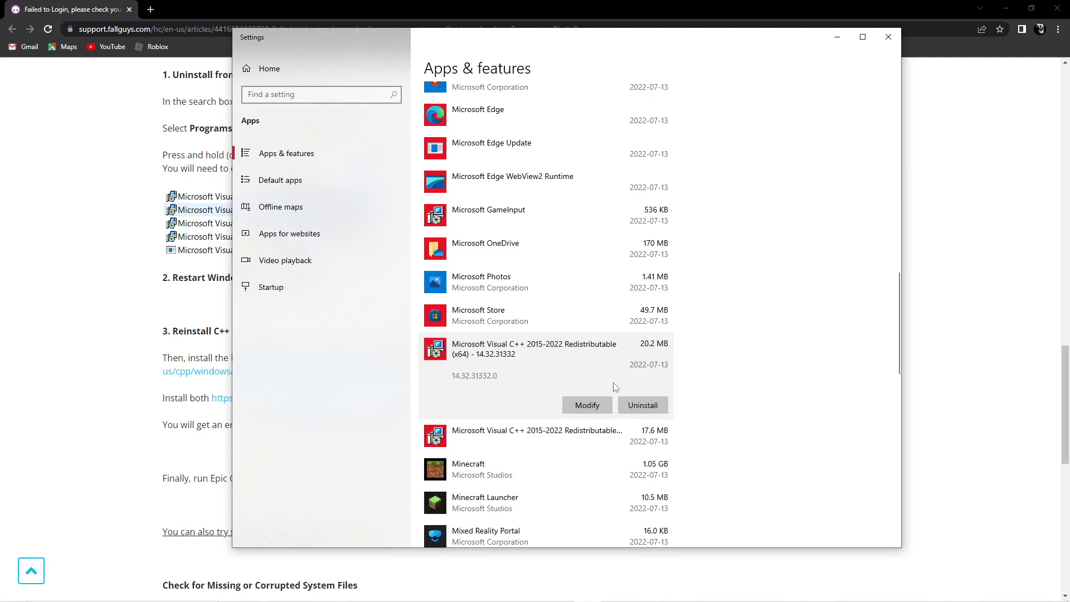
{"action": "mouse_move", "coordinate": [102, 305]}
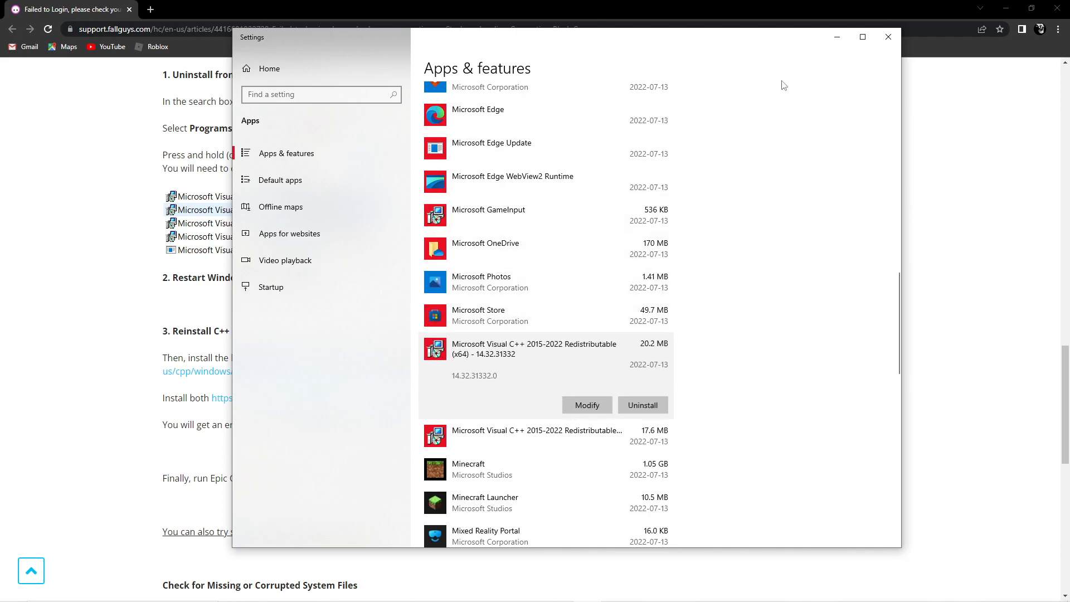
{"action": "mouse_move", "coordinate": [577, 326]}
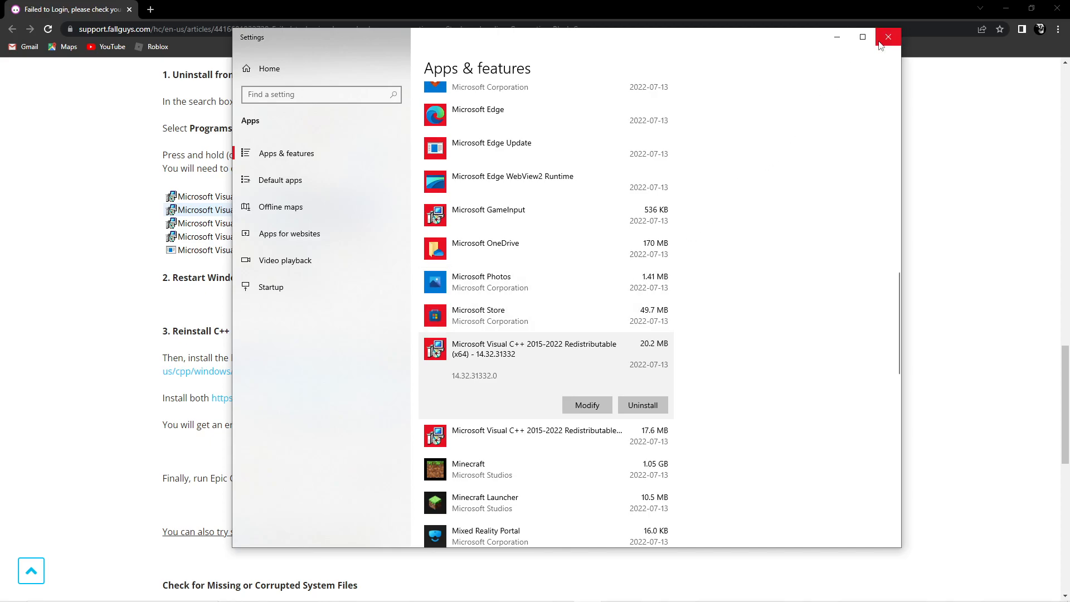
{"action": "left_click", "coordinate": [889, 37]}
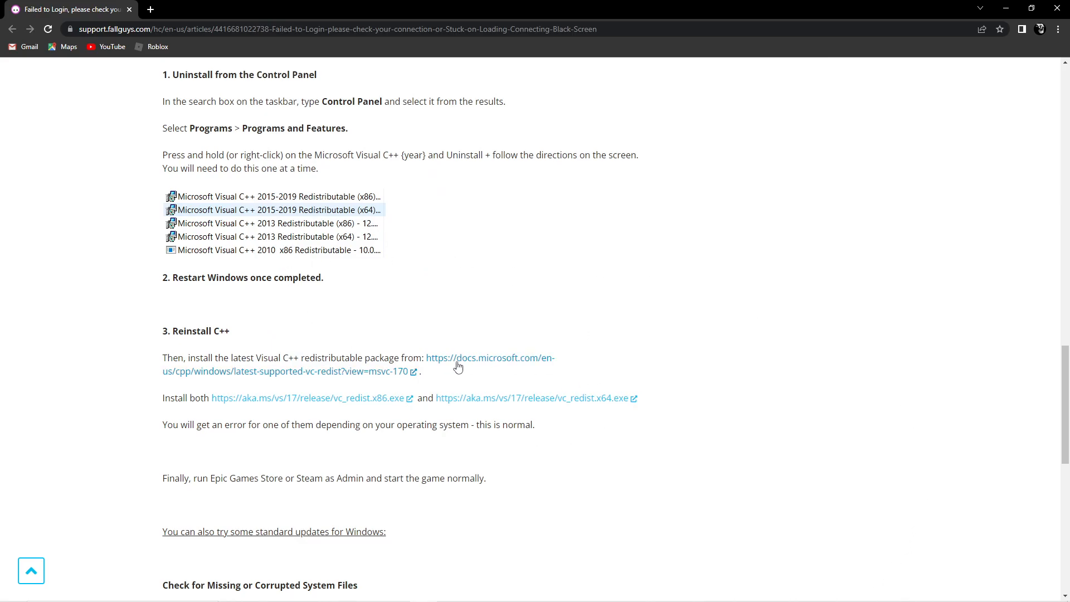
- From Microsoft Learn, download the x64 and x86 vc_redist installers and run VC_redist.x64.exe
{"action": "left_click", "coordinate": [489, 358]}
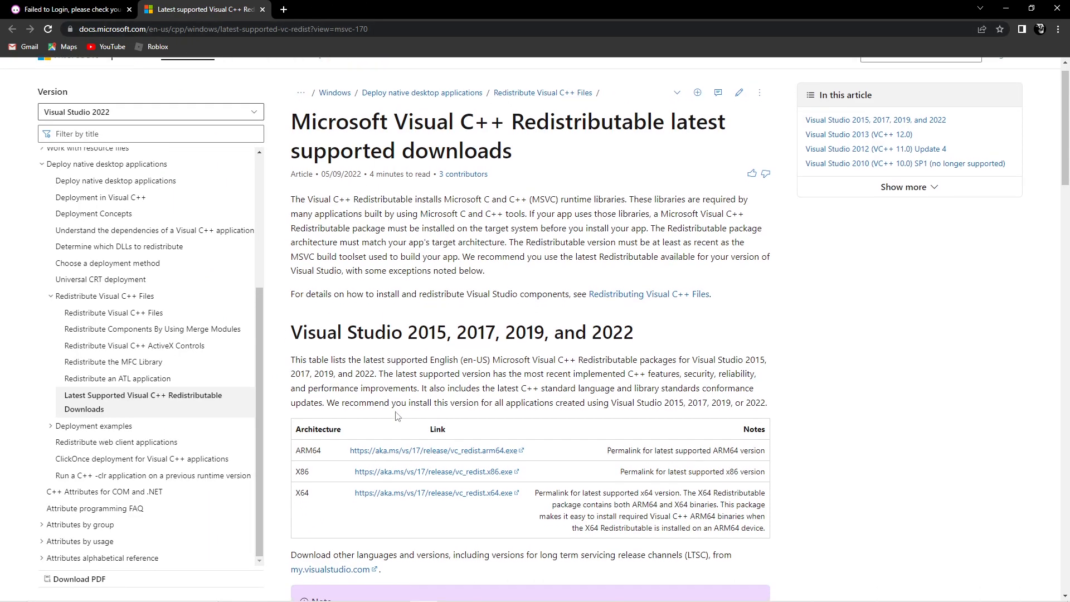
{"action": "scroll", "scroll_direction": "down", "scroll_amount": 3}
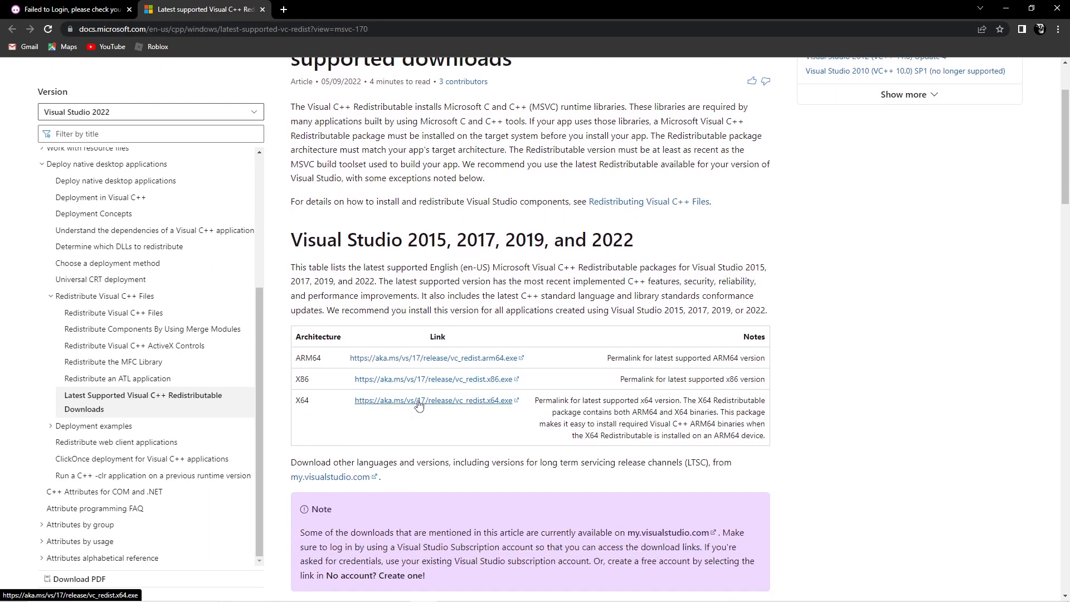
{"action": "left_click", "coordinate": [434, 400]}
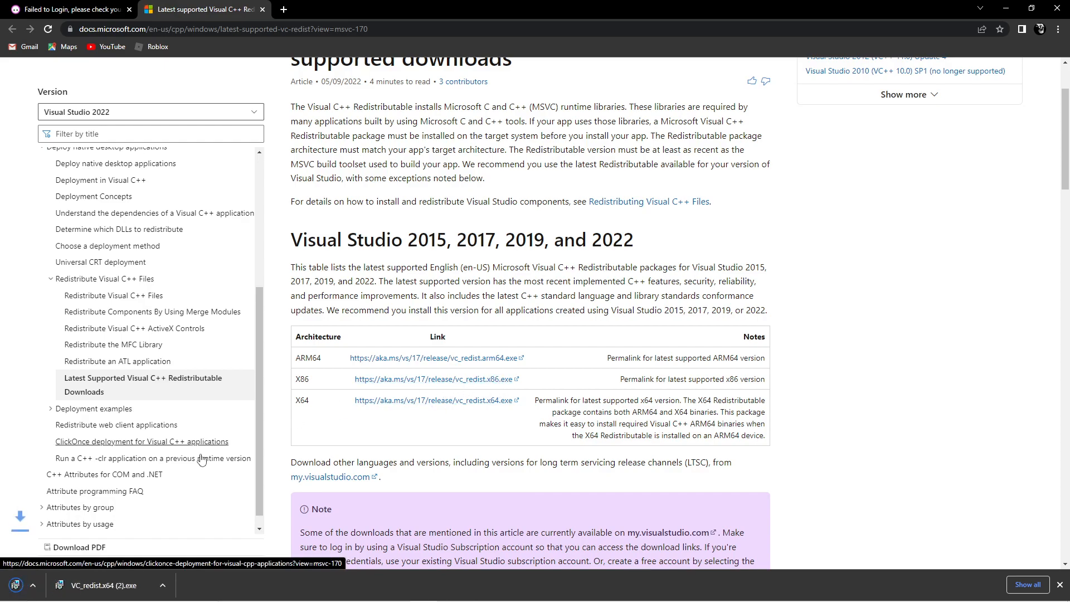
{"action": "left_click", "coordinate": [432, 379]}
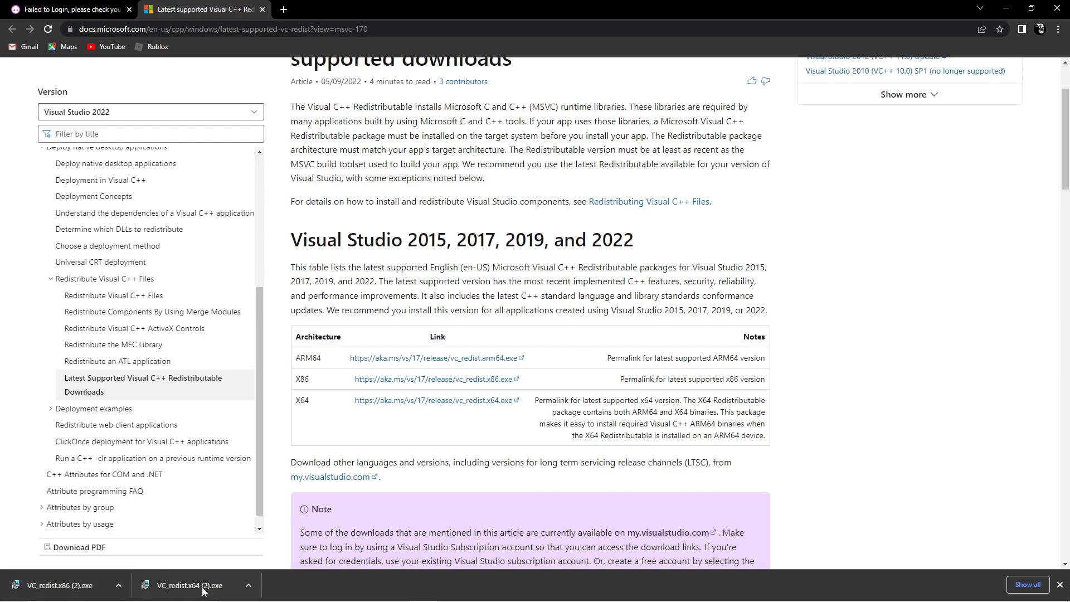
{"action": "left_click", "coordinate": [188, 585]}
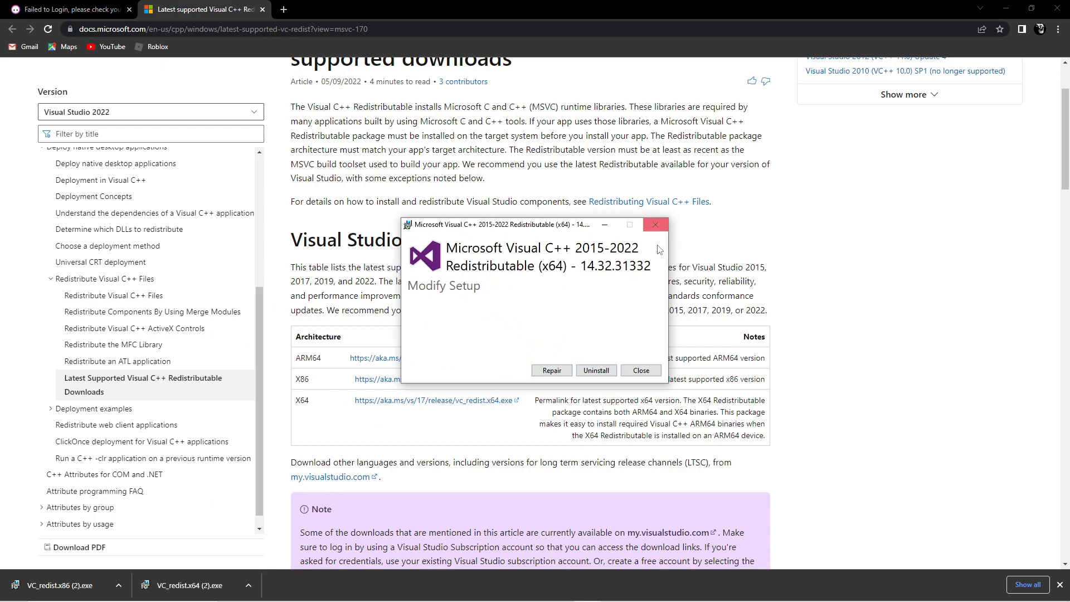
- Cancel the x64 Modify Setup and confirm Yes so it closes without changes
{"action": "left_click", "coordinate": [639, 370]}
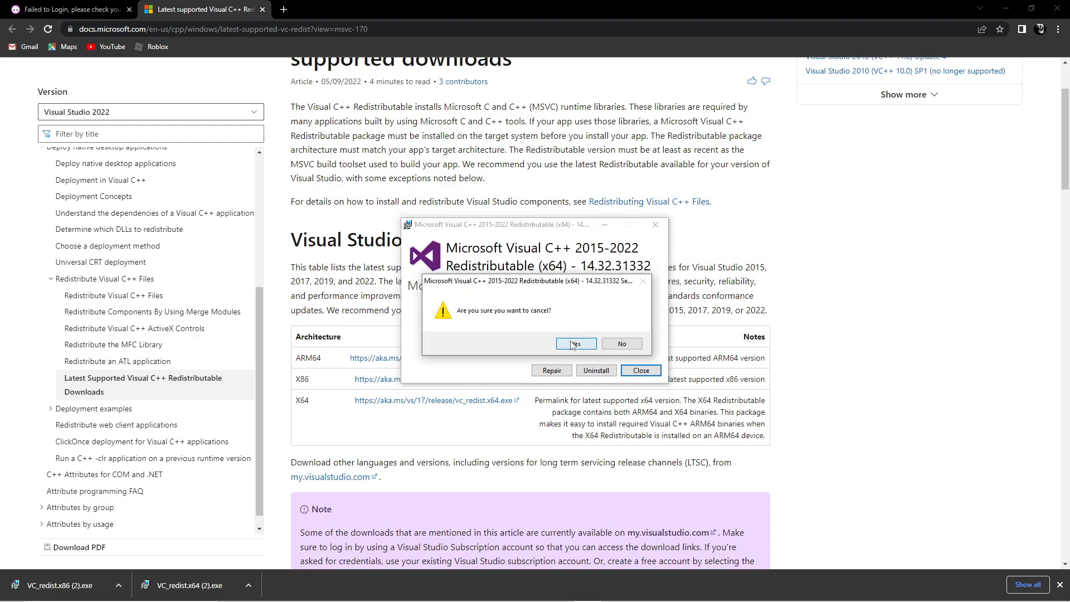
{"action": "left_click", "coordinate": [575, 343]}
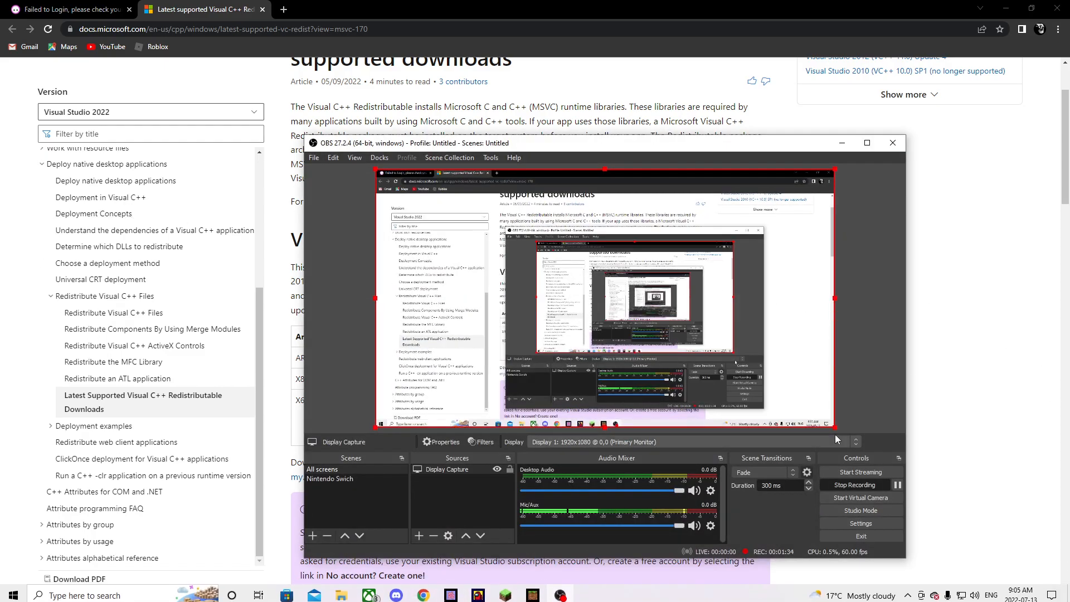
- Minimize Chrome and start the Epic Games Launcher from its desktop shortcut
{"action": "left_click", "coordinate": [68, 9]}
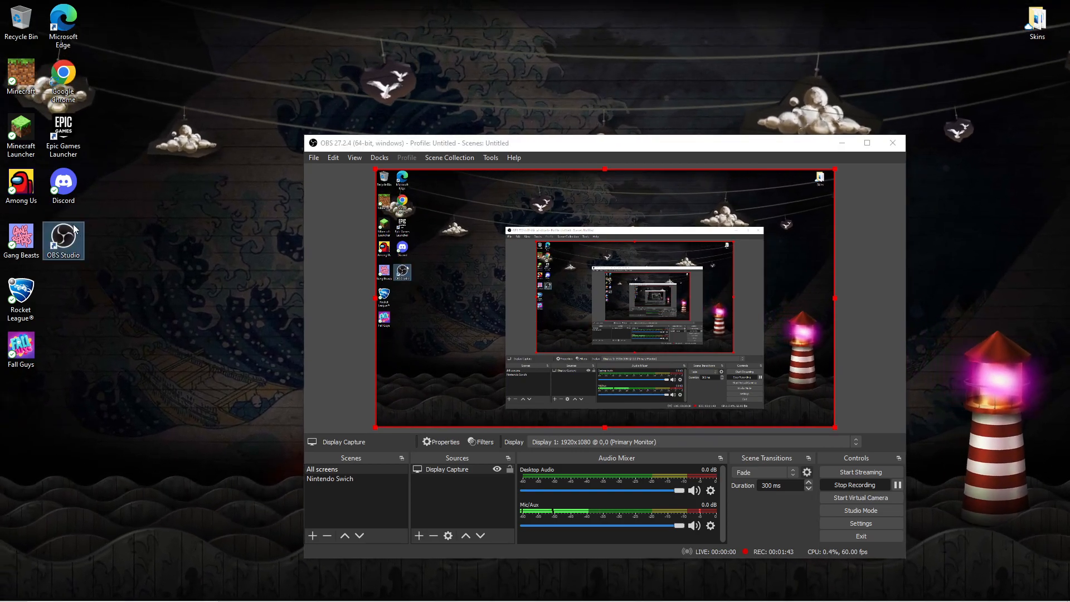
{"action": "left_click", "coordinate": [63, 290]}
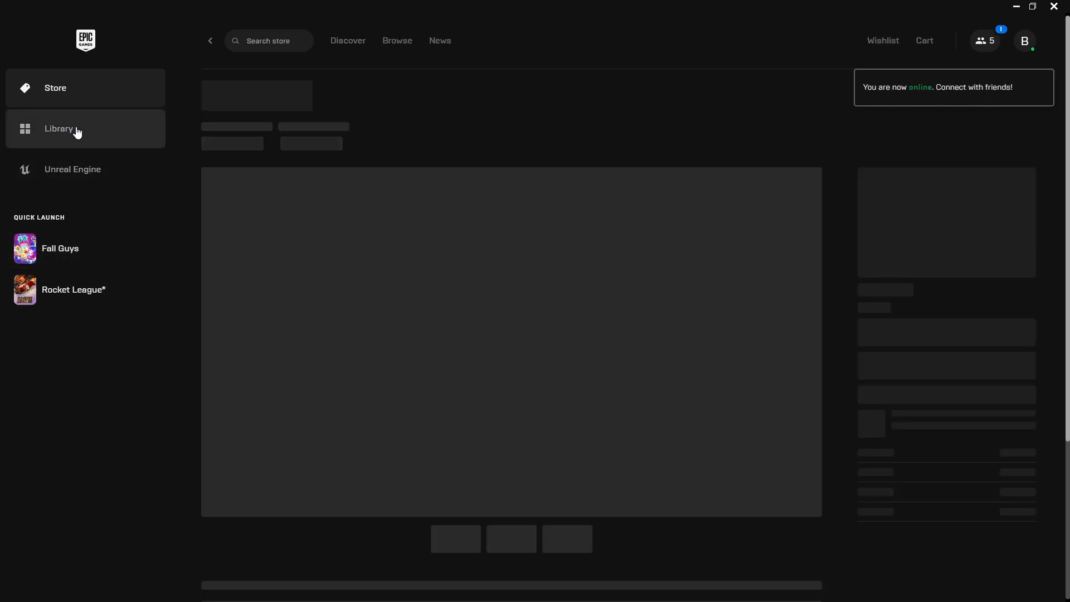
- Launch Fall Guys from the Epic Games Launcher Library
{"action": "left_click", "coordinate": [58, 128]}
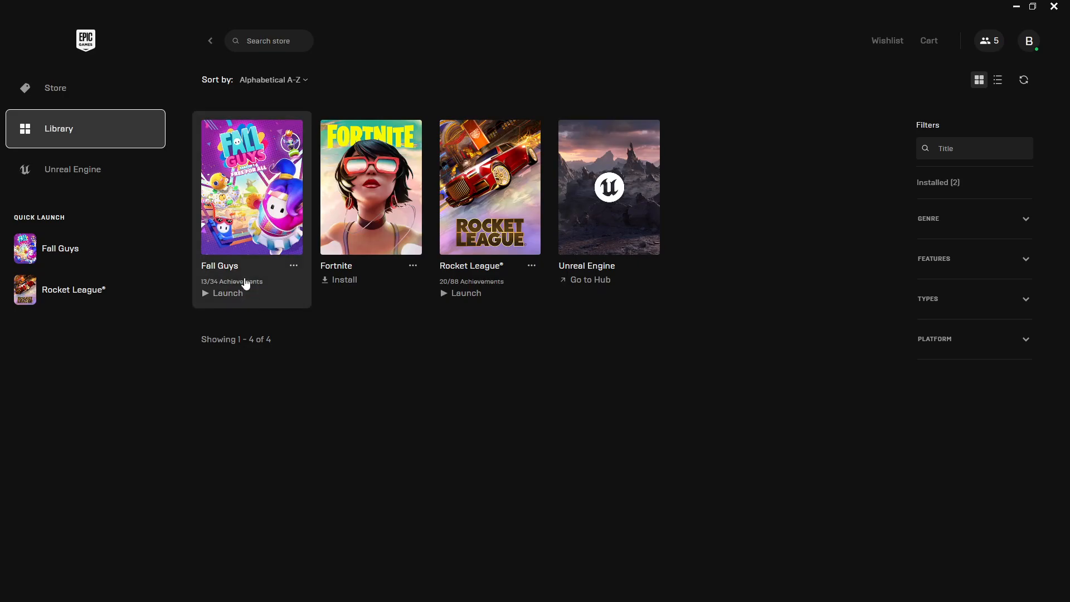
{"action": "left_click", "coordinate": [226, 293]}
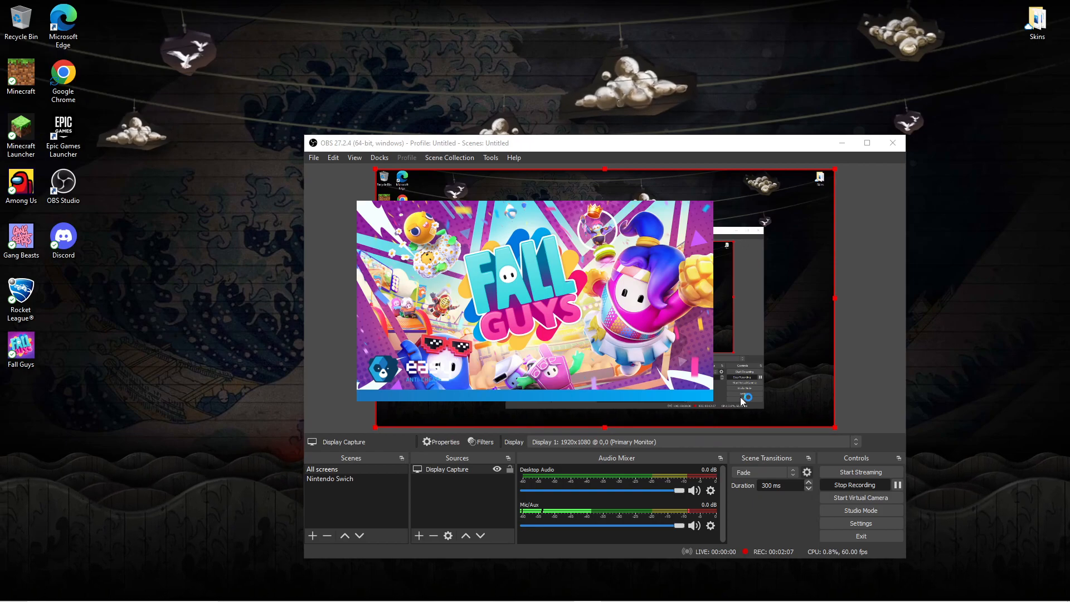
- Drag the OBS Desktop Audio mixer slider left to lower its level
{"action": "left_click_drag", "start_coordinate": [679, 491], "coordinate": [666, 491]}
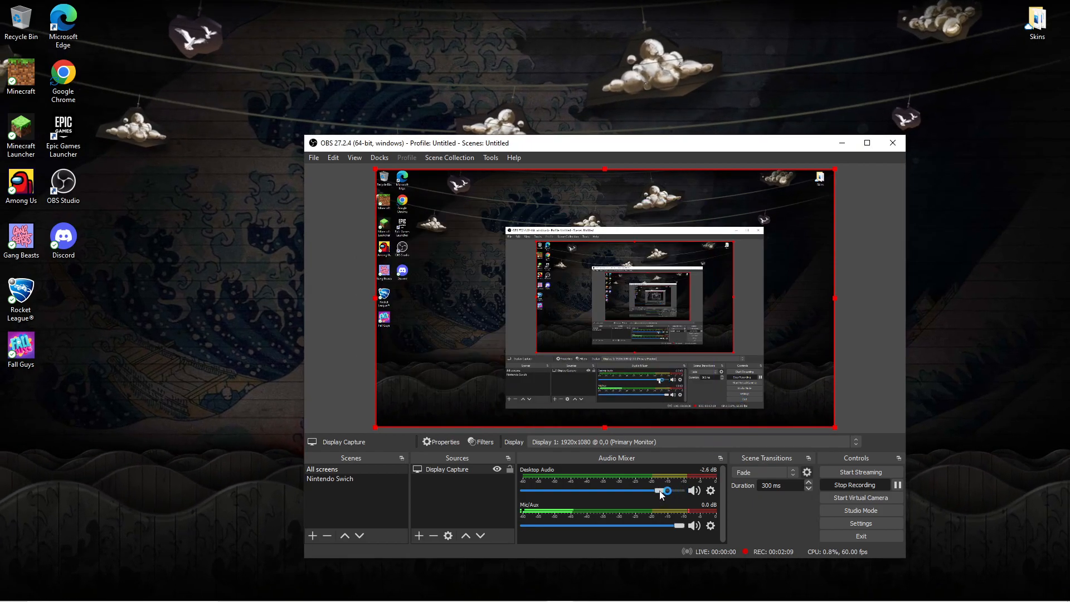
{"action": "left_click_drag", "start_coordinate": [665, 491], "coordinate": [553, 490]}
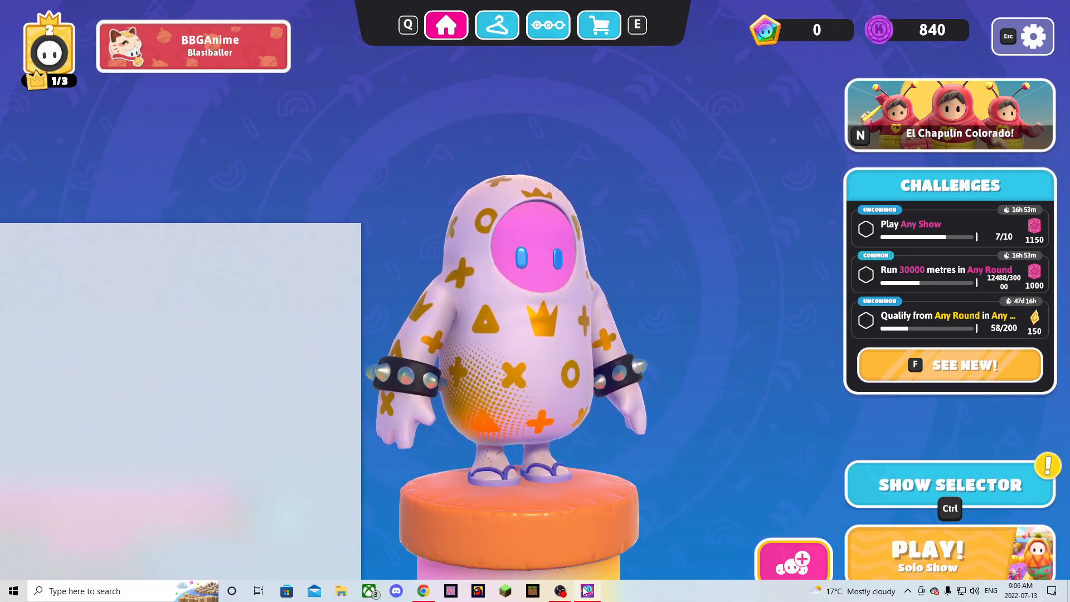
- Dismiss the Start menu and open the Season 1 pass screen from the Fall Guys main menu
{"action": "left_click", "coordinate": [13, 591]}
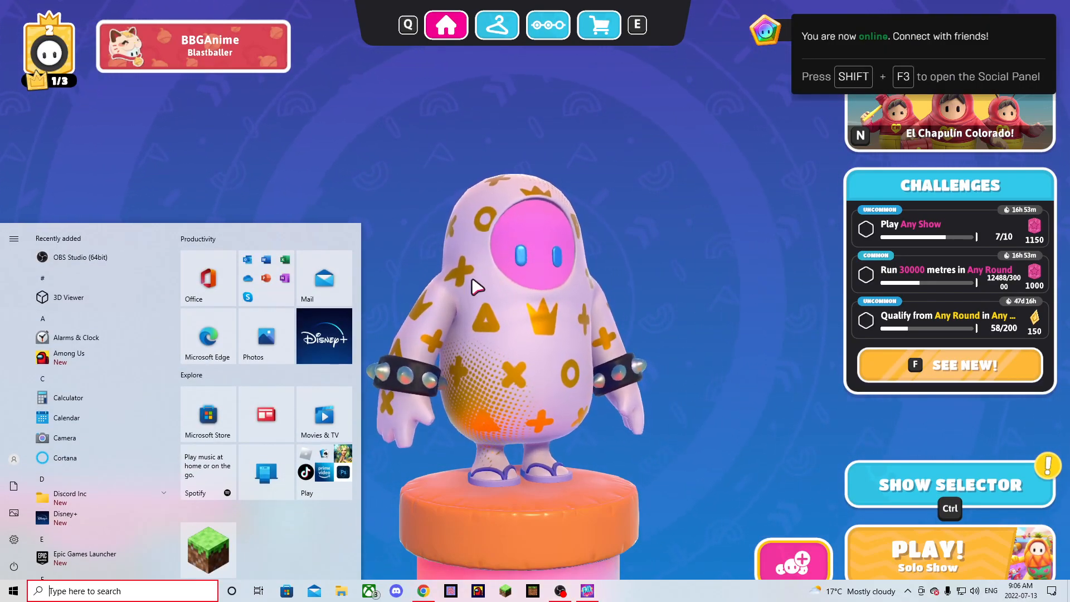
{"action": "mouse_move", "coordinate": [717, 260]}
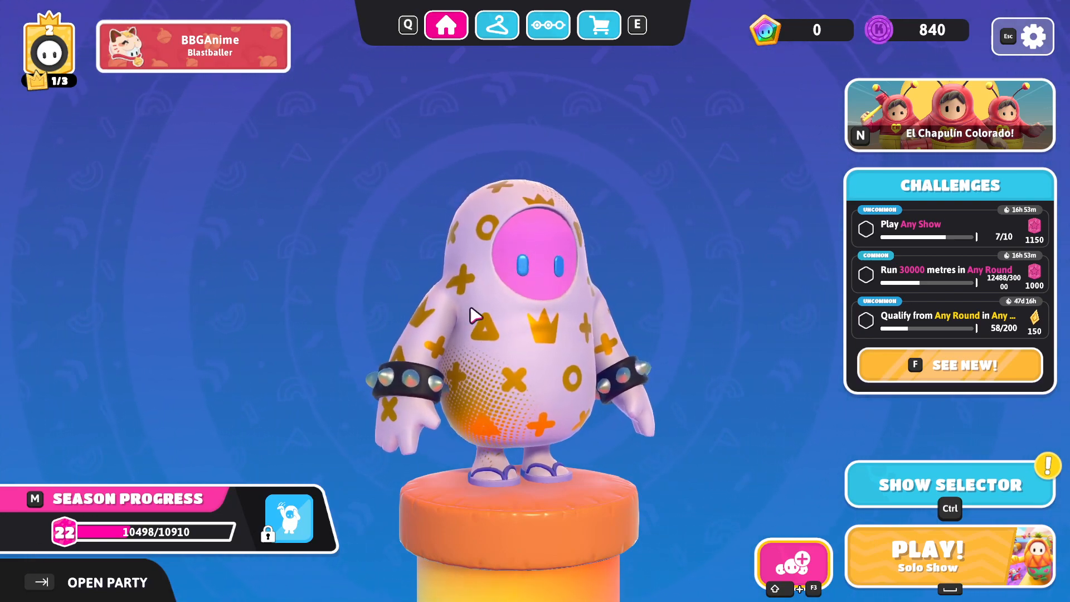
{"action": "left_click", "coordinate": [496, 26]}
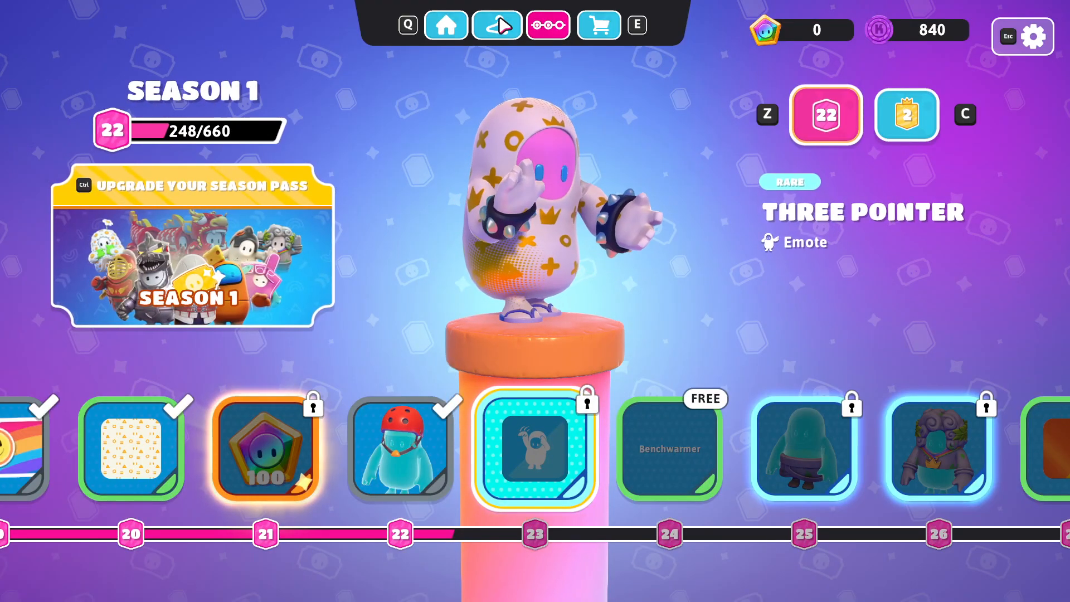